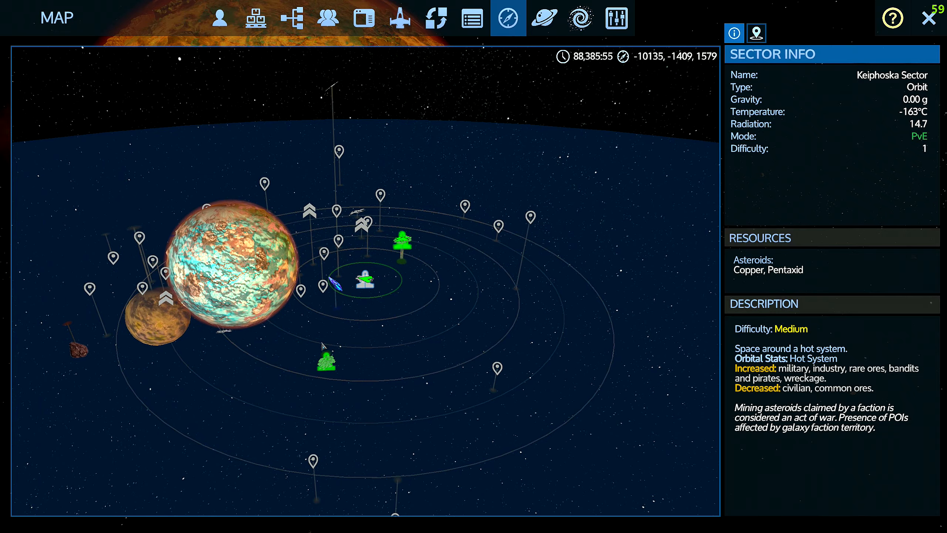
mouse_move(325, 362)
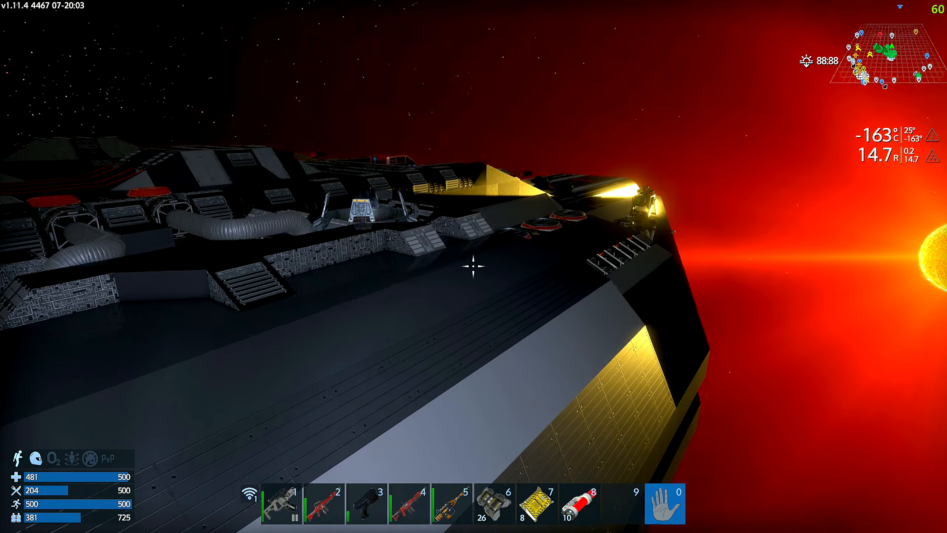
mouse_move(473, 266)
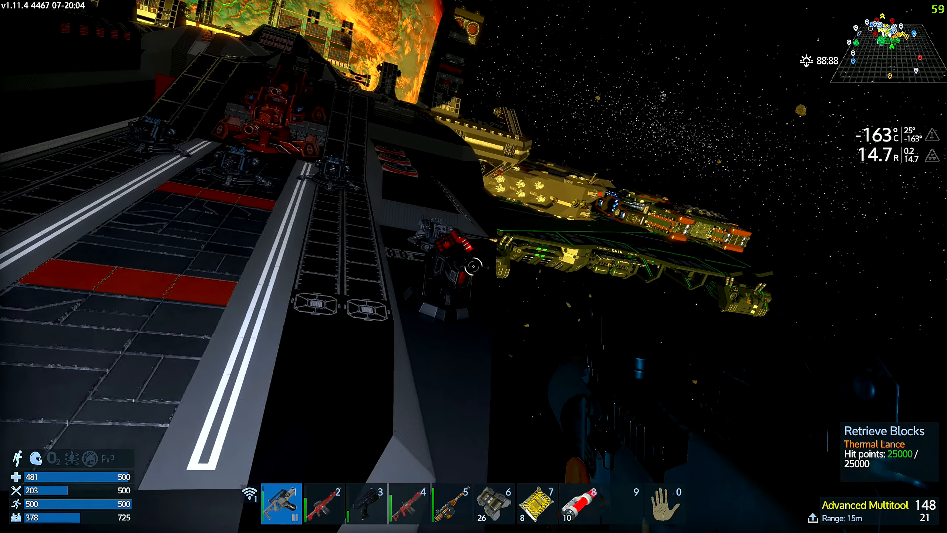
mouse_move(474, 266)
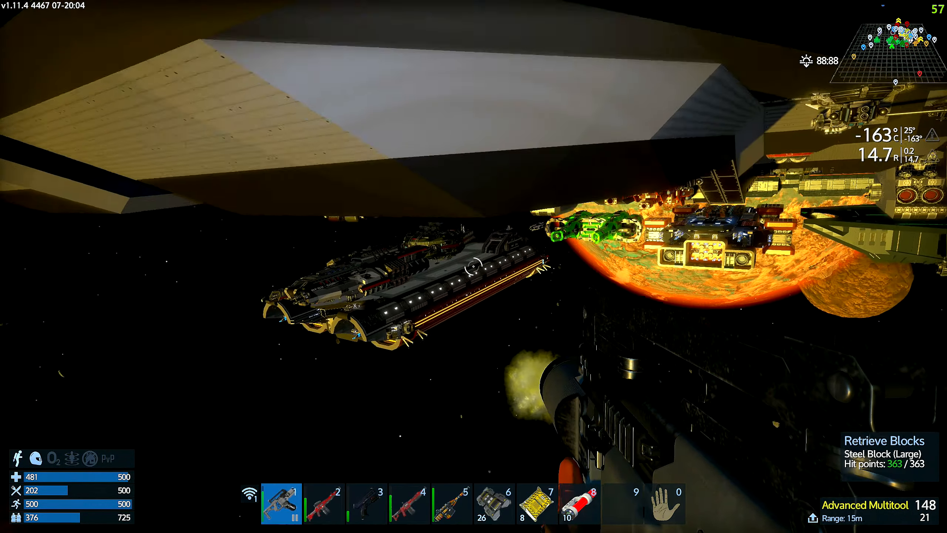
mouse_move(473, 267)
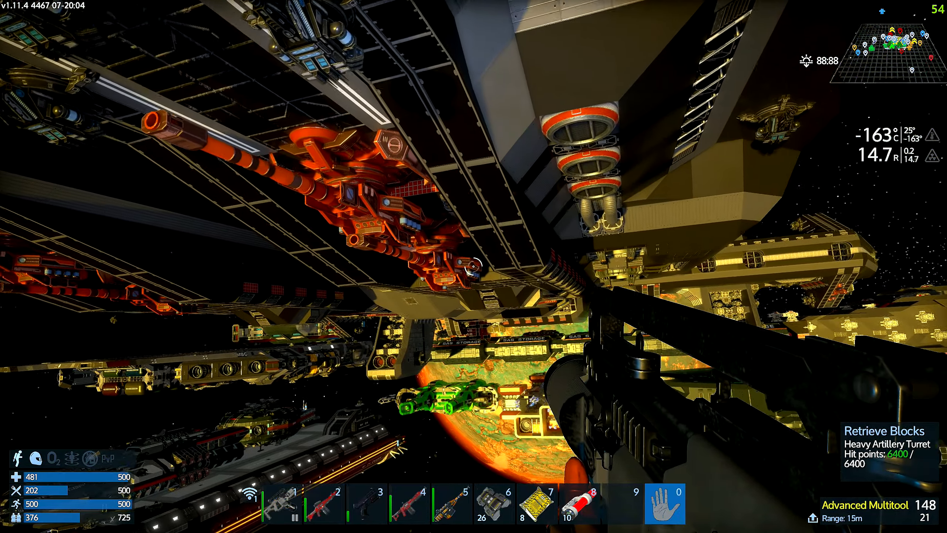
mouse_move(474, 267)
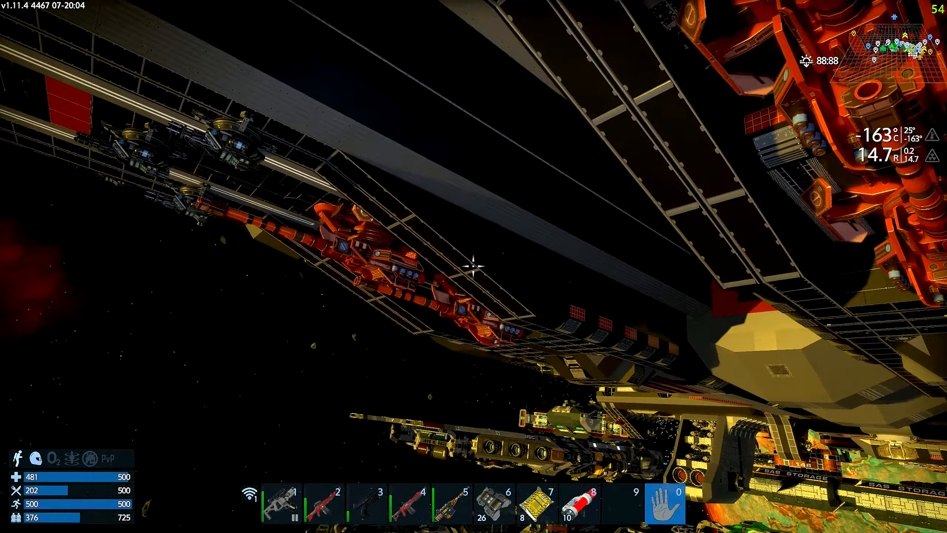
mouse_move(474, 267)
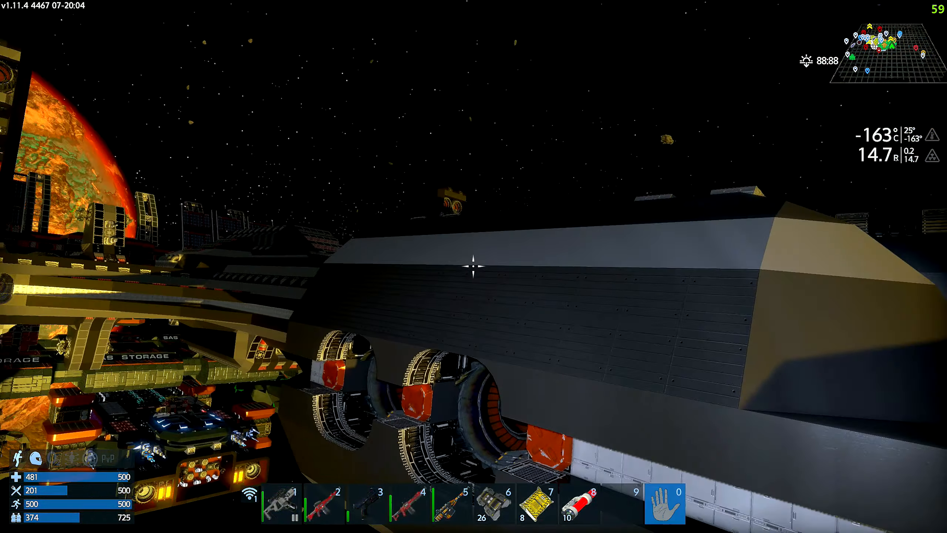
mouse_move(474, 267)
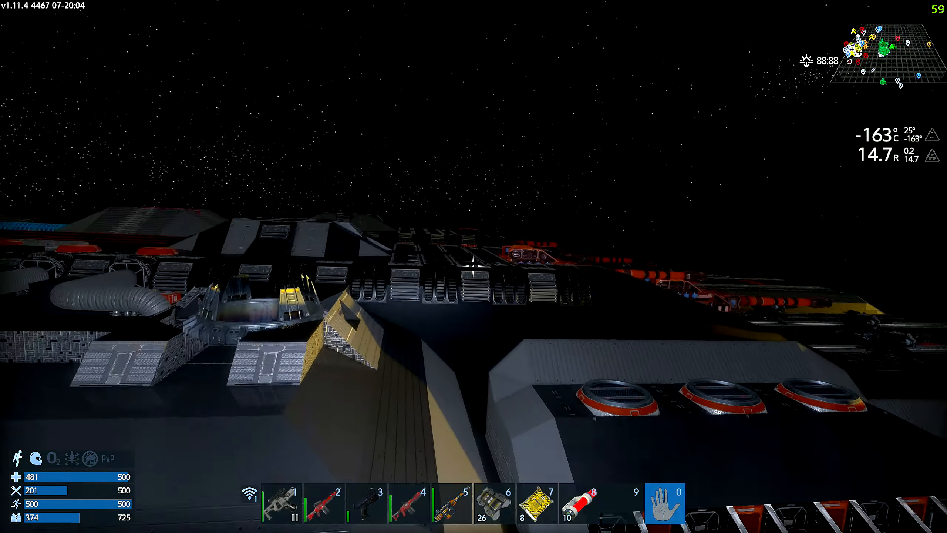
mouse_move(473, 266)
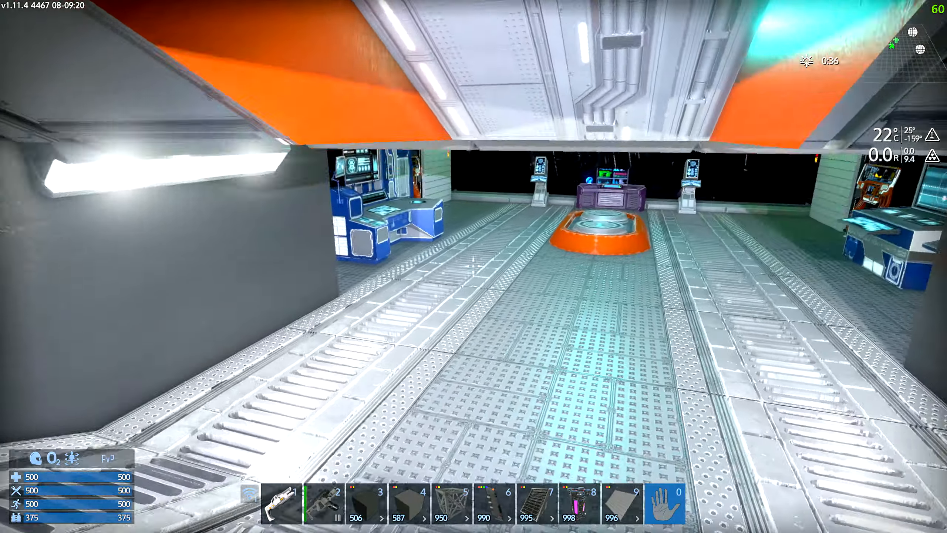
mouse_move(474, 265)
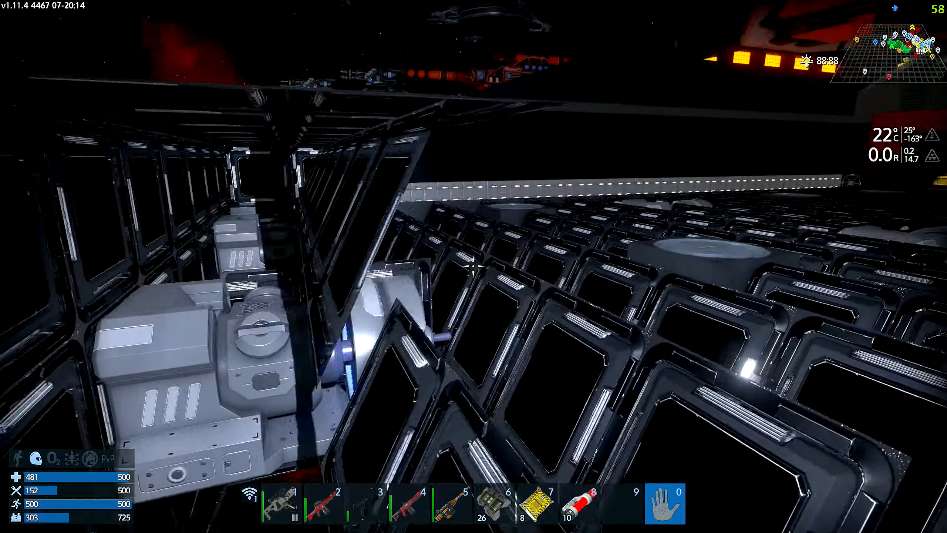
mouse_move(473, 267)
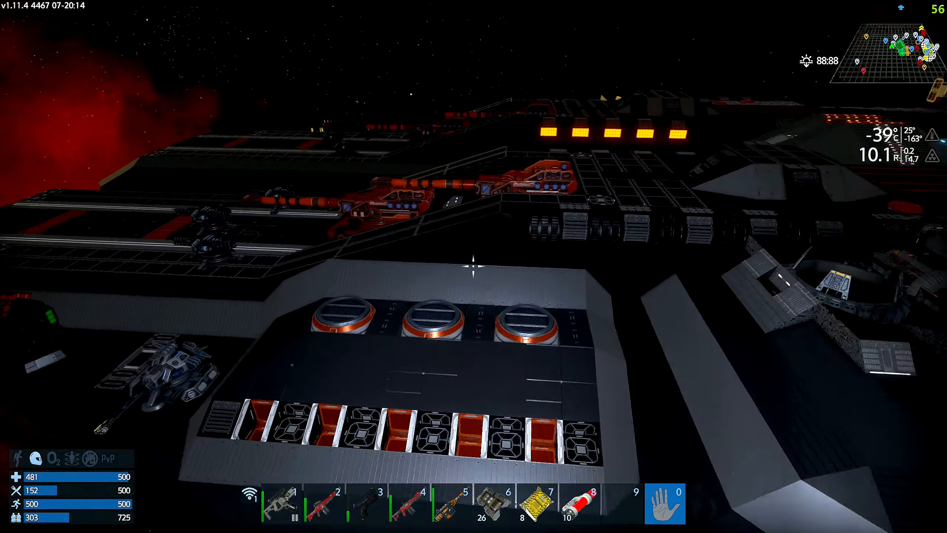
mouse_move(473, 267)
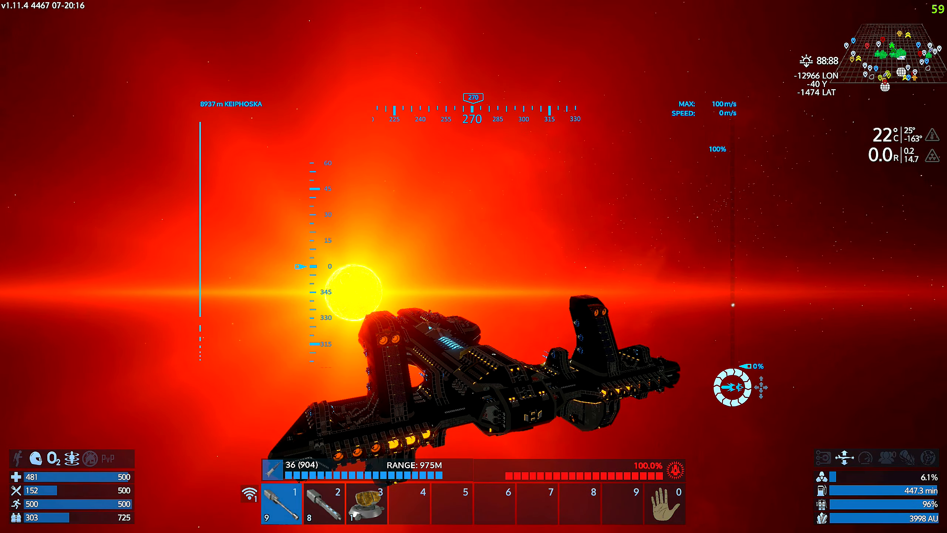
Step: Open the galaxy map showing nearby systems Tanomoa, Haago Gamma and Belphi
click(579, 17)
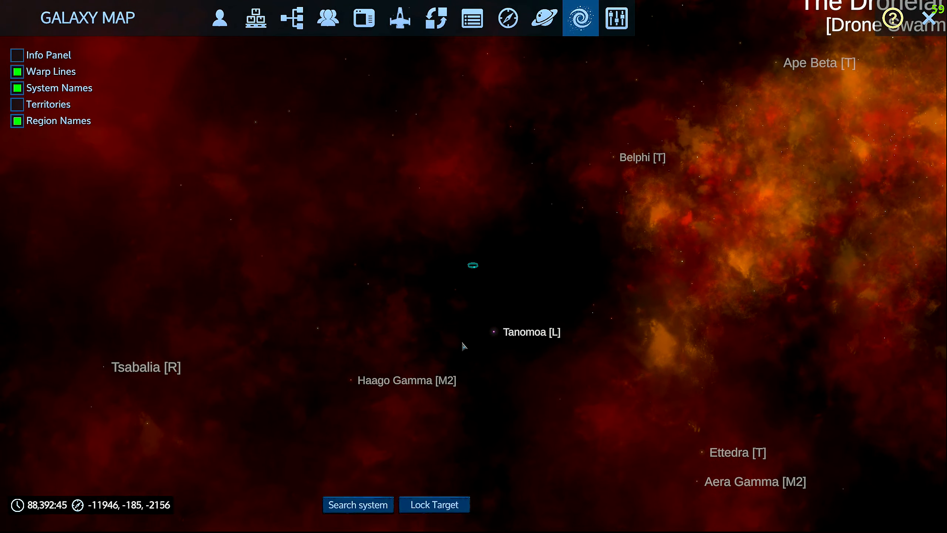
Step: Switch to the blueprints library showing RF04 Valkyrie96's required resources and stats
click(507, 18)
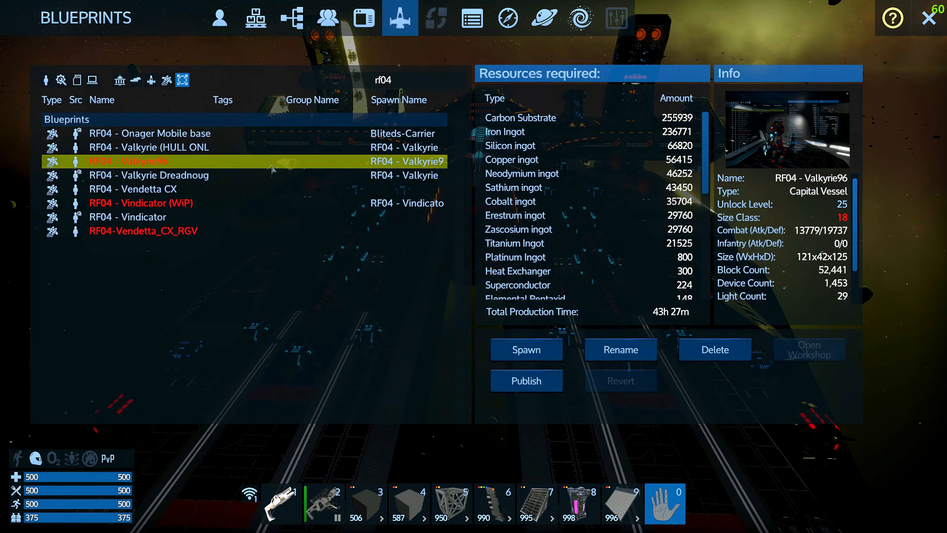
Step: Abandon renaming the blueprint, then run prefabinfo 'RF04 - Valkyrie96' in the console
click(618, 349)
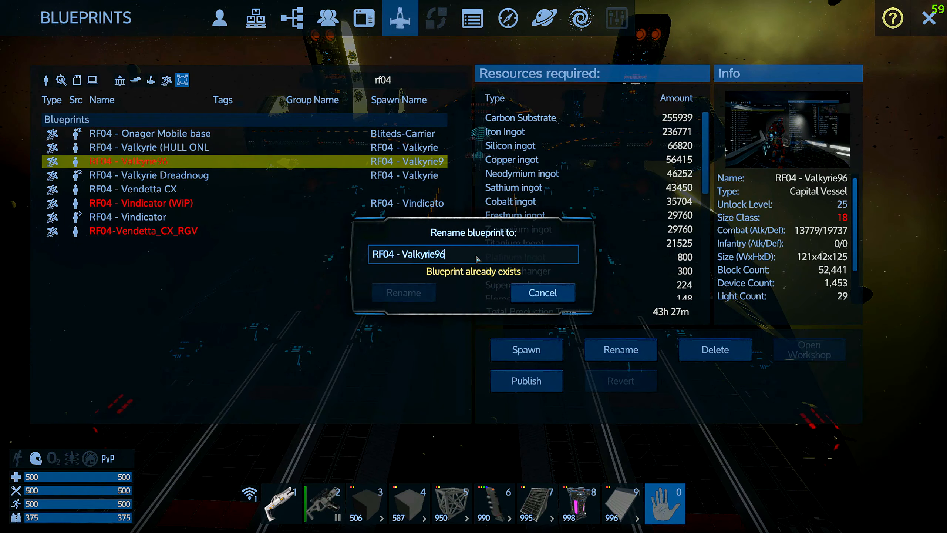
click(541, 292)
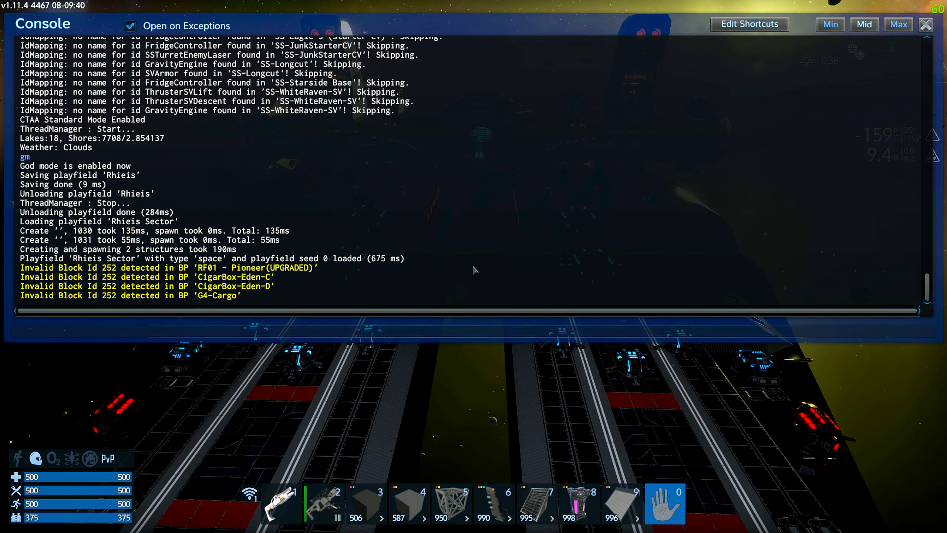
text(prefabinfo)
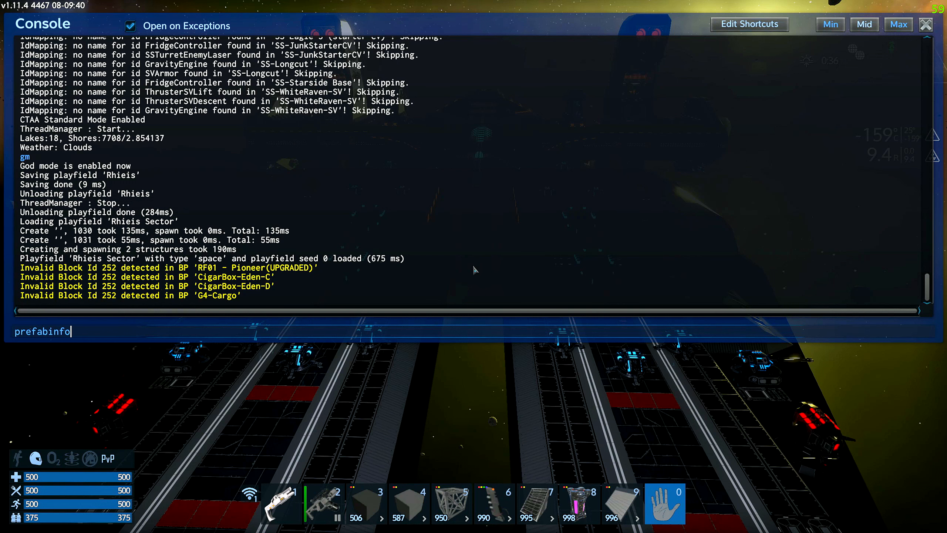
text('RF04 - Valkyrie96')
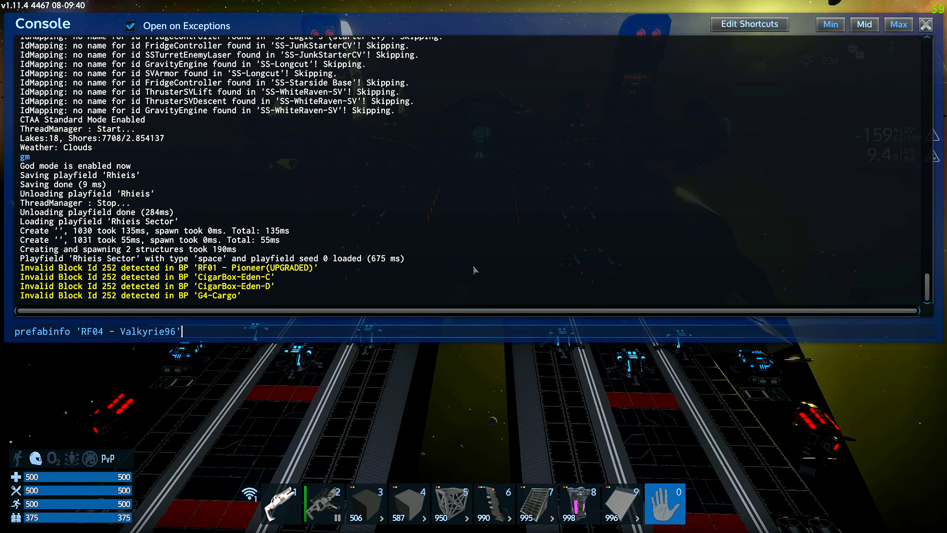
key(Return)
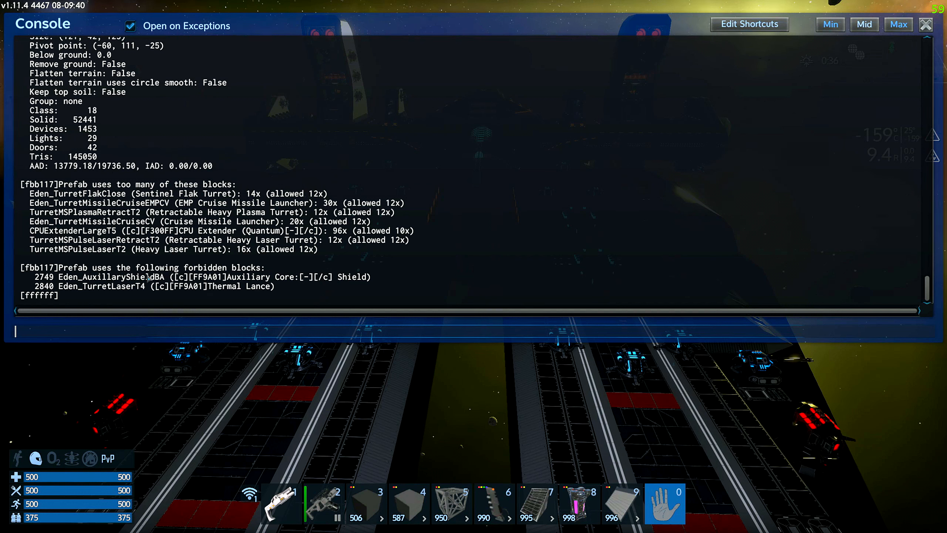
mouse_move(272, 285)
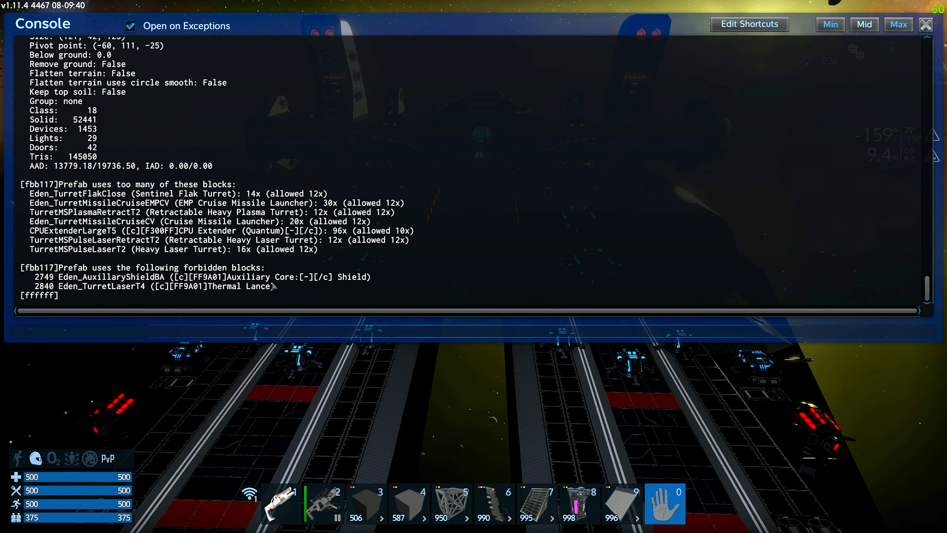
mouse_move(93, 291)
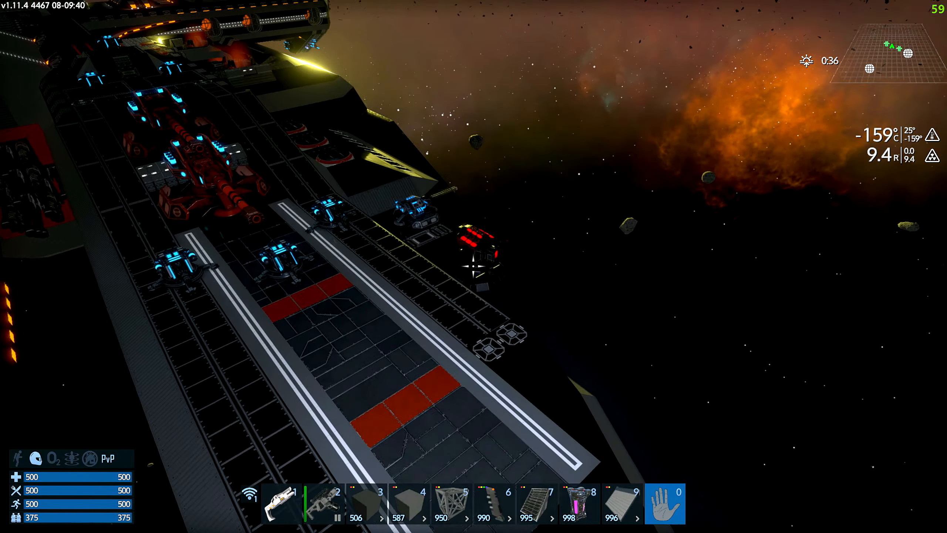
mouse_move(473, 267)
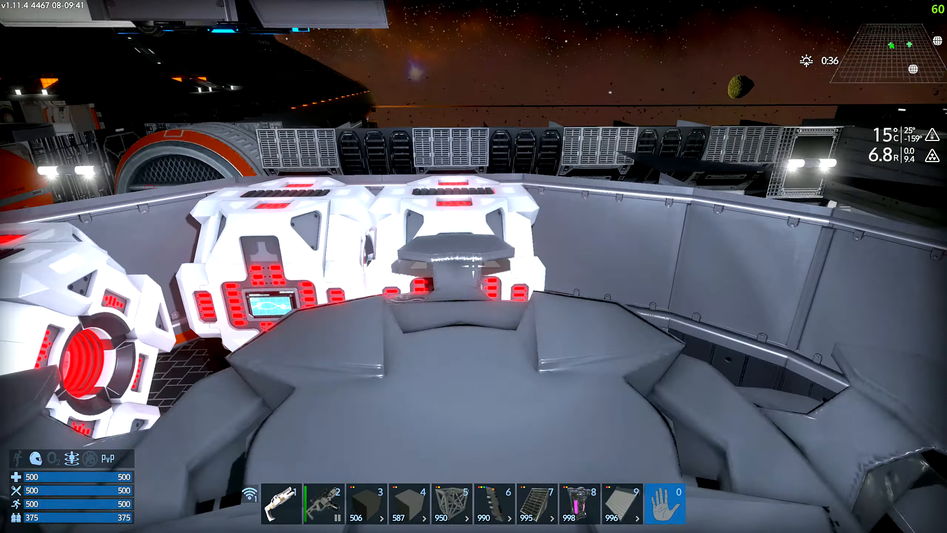
mouse_move(473, 267)
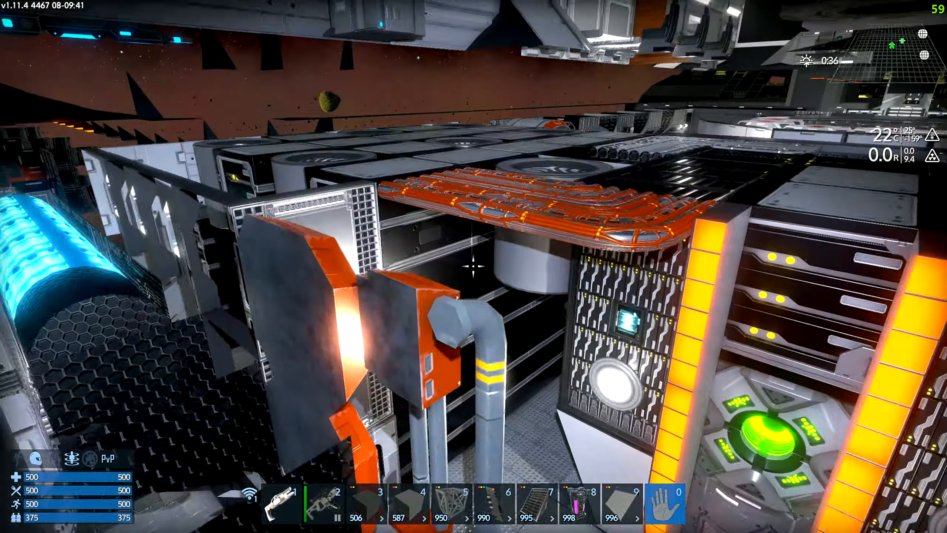
mouse_move(474, 266)
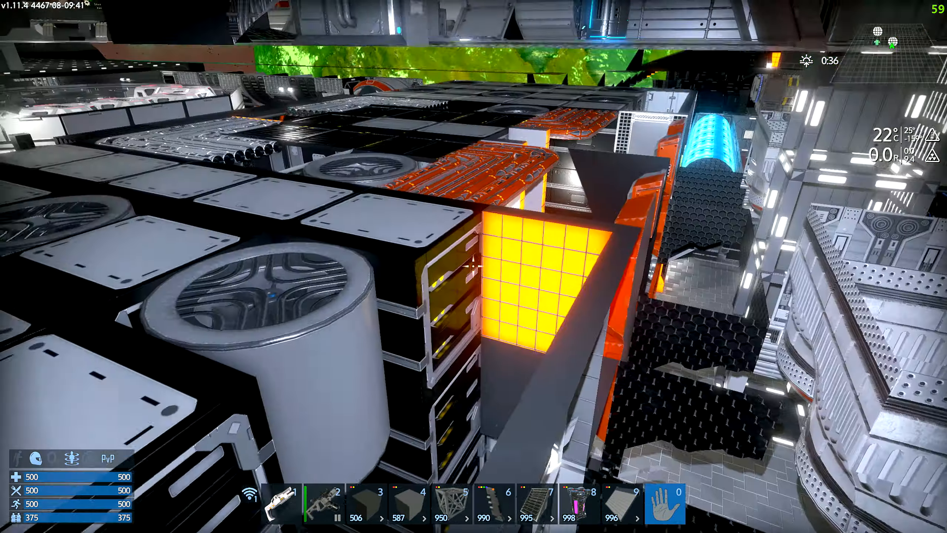